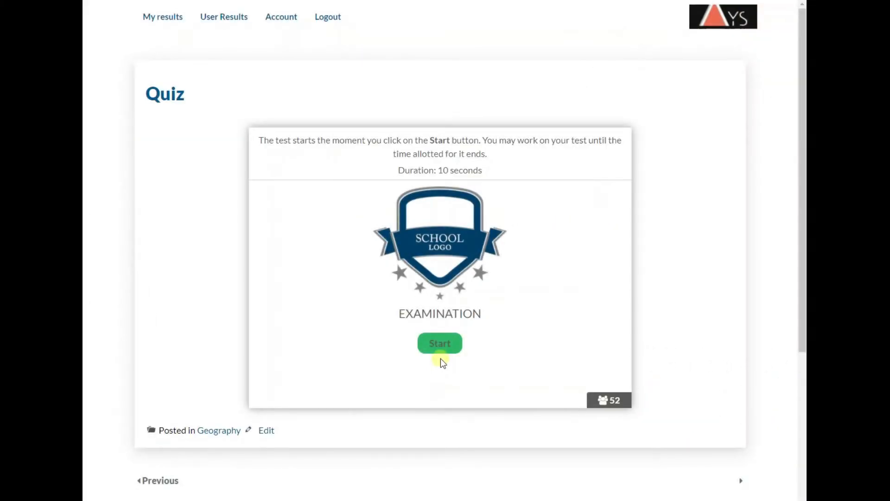
- Start the timed quiz and answer the mountain question with 'Mount Everest' until time runs out
click(439, 343)
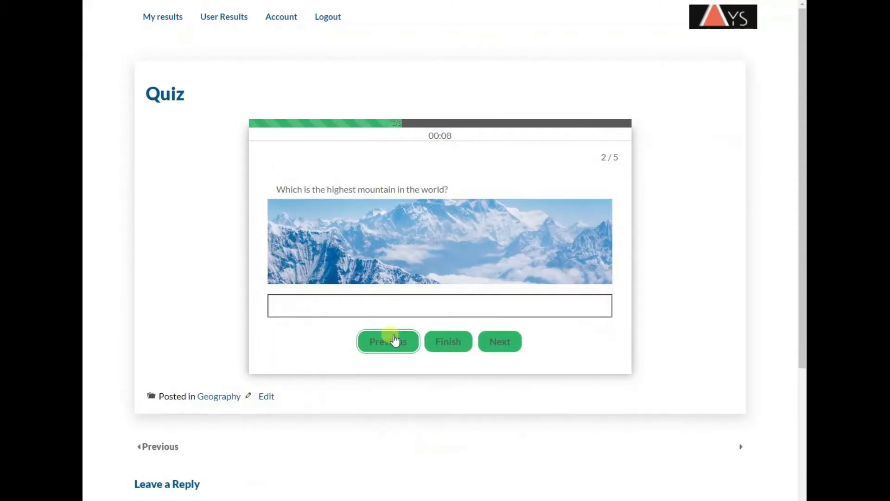
text(Mount)
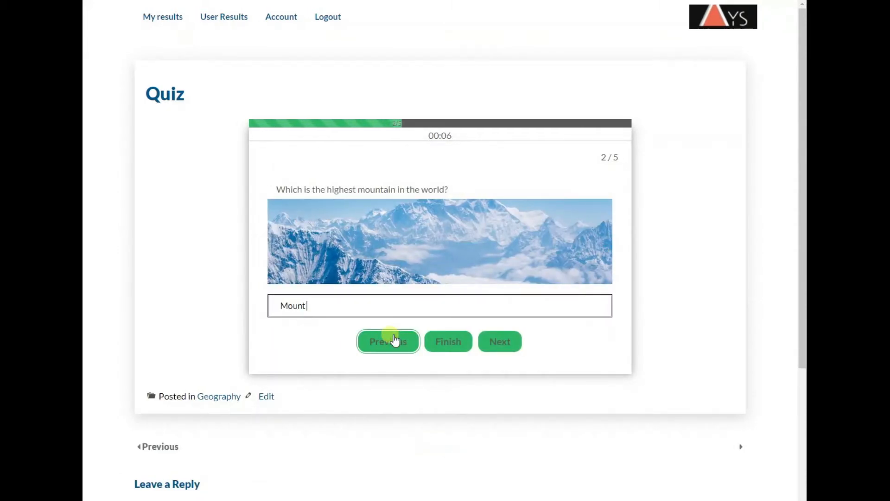
text(Everes)
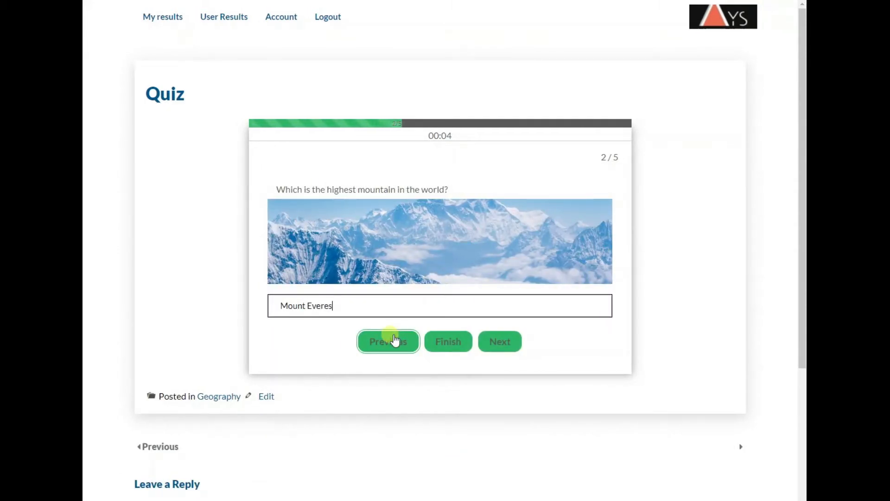
click(499, 342)
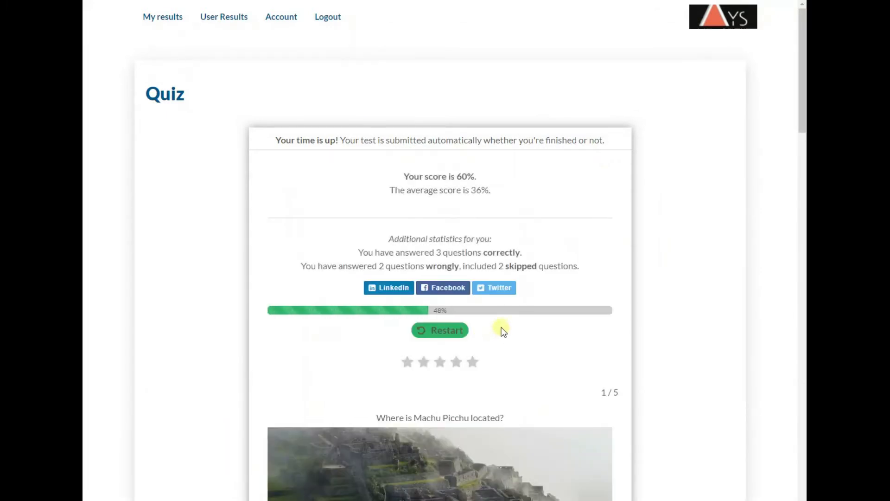
scroll(down, 3)
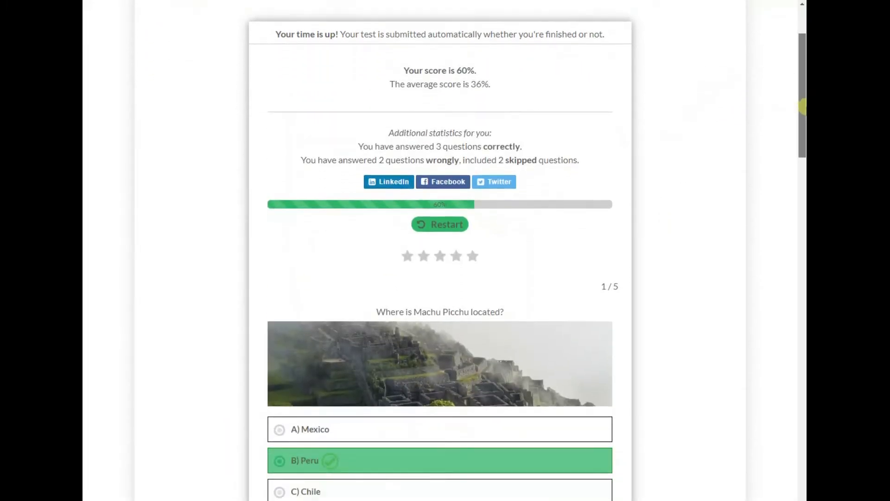
scroll(down, 3)
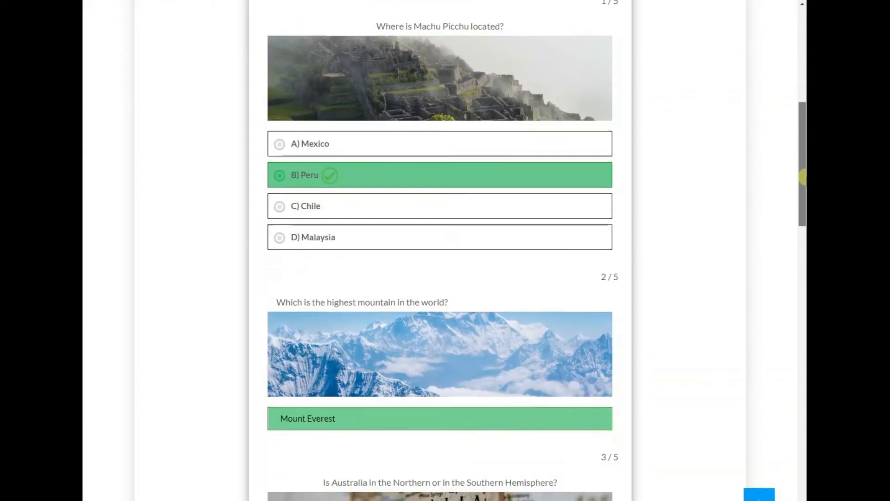
scroll(down, 3)
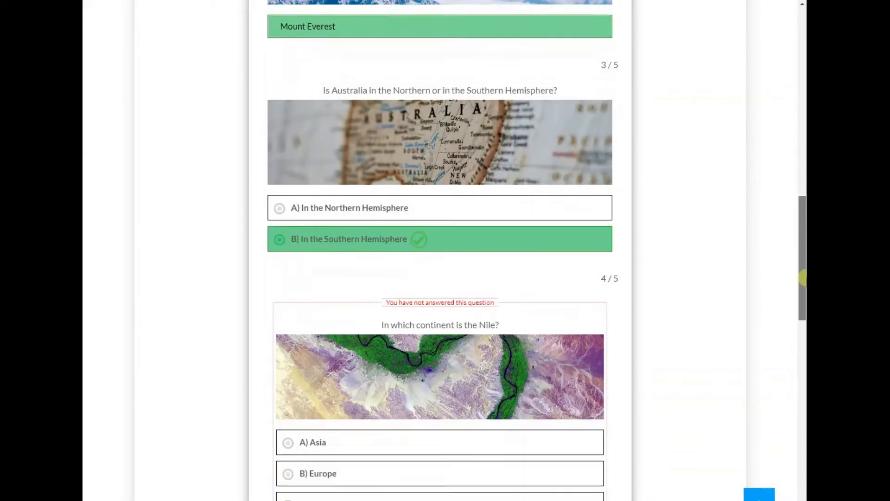
scroll(down, 3)
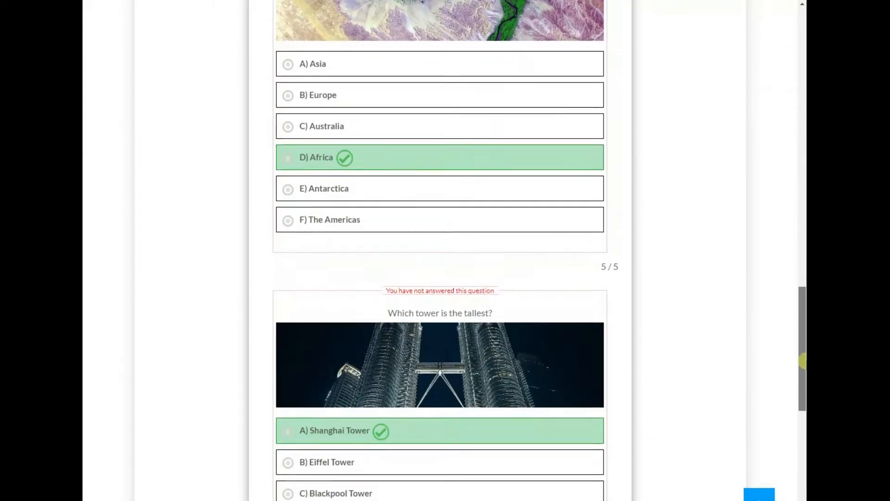
scroll(down, 3)
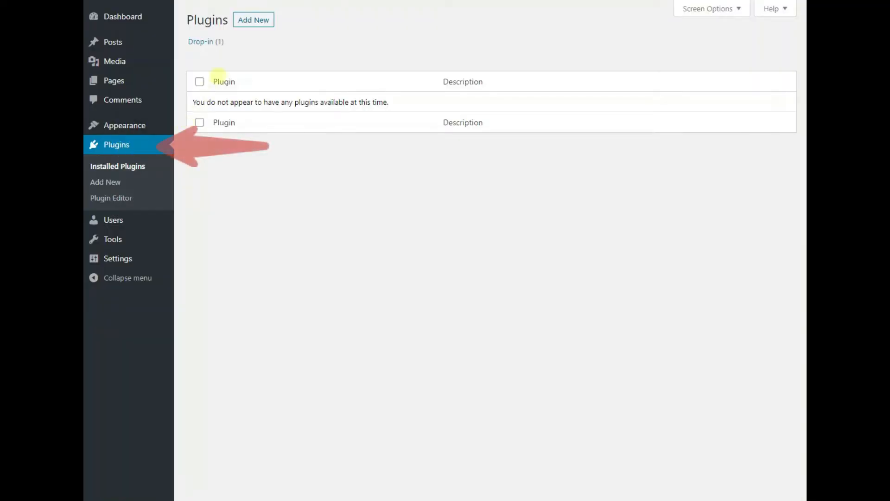
- Search the plugin directory for 'quiz maker', install Quiz Maker and activate it
click(105, 181)
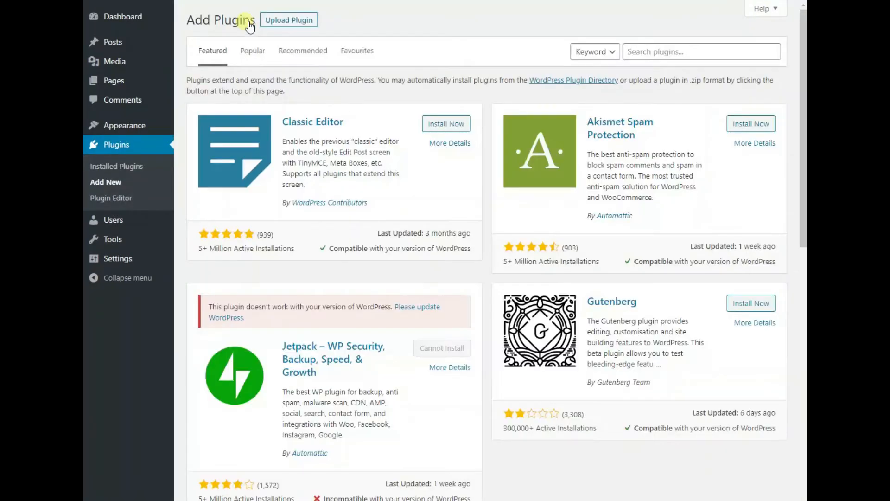
click(701, 52)
text(quiz maker)
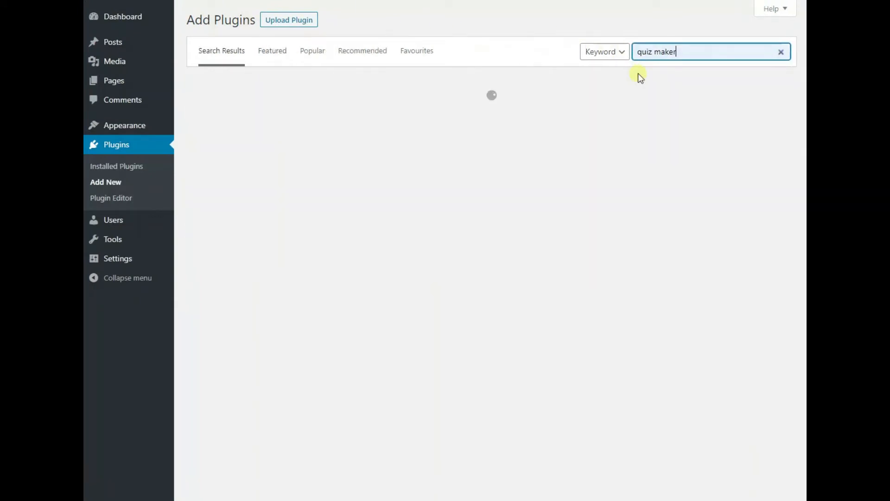
key(Return)
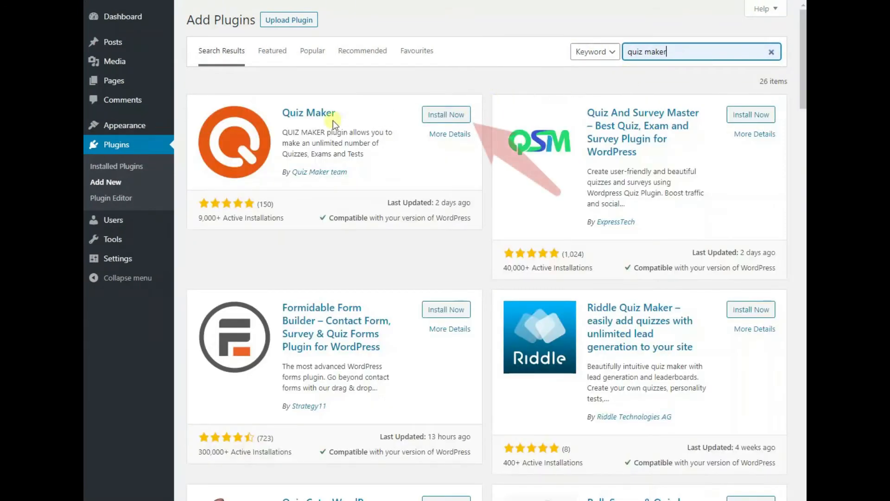
click(446, 114)
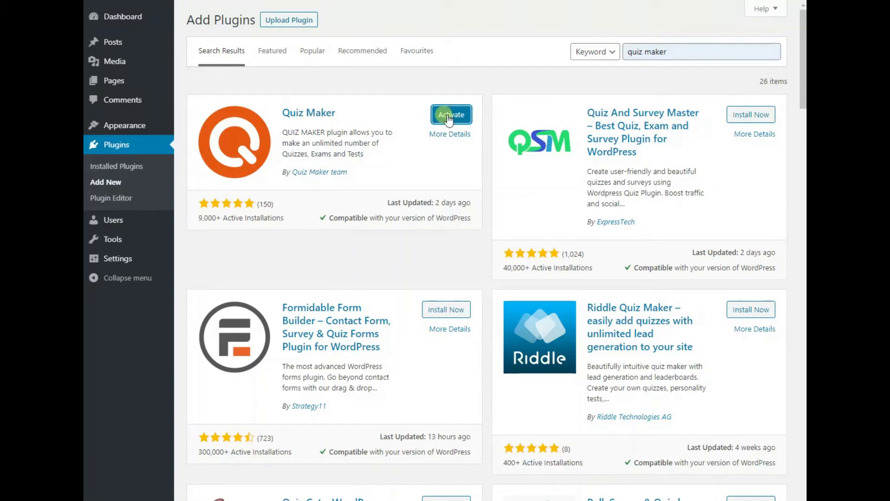
click(451, 114)
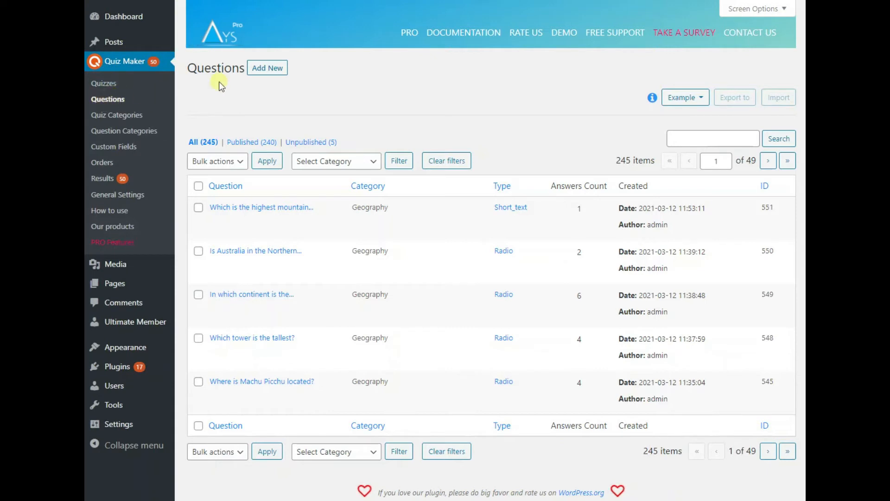
mouse_move(262, 206)
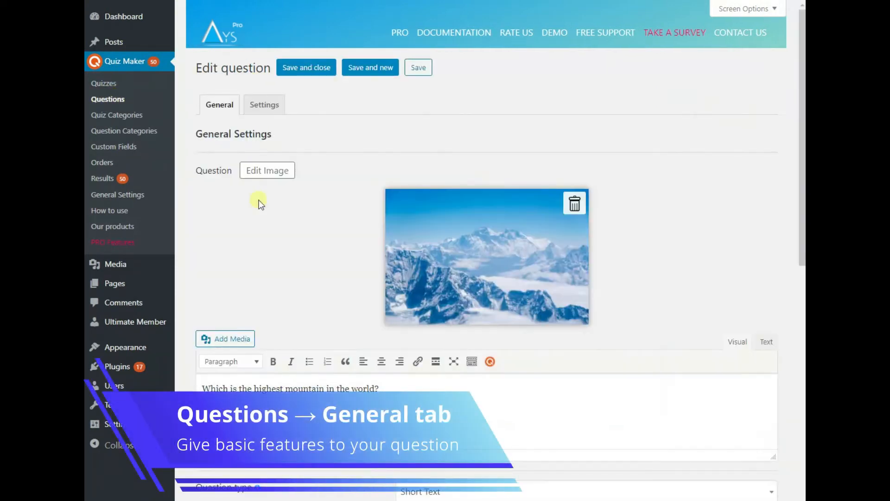
- Review the highest-mountain question's General settings and save it back to the Questions list
scroll(down, 3)
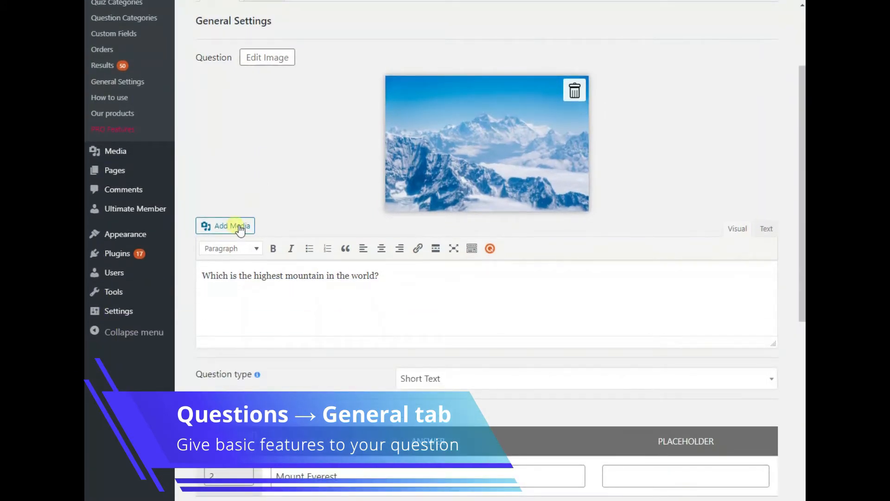
scroll(down, 3)
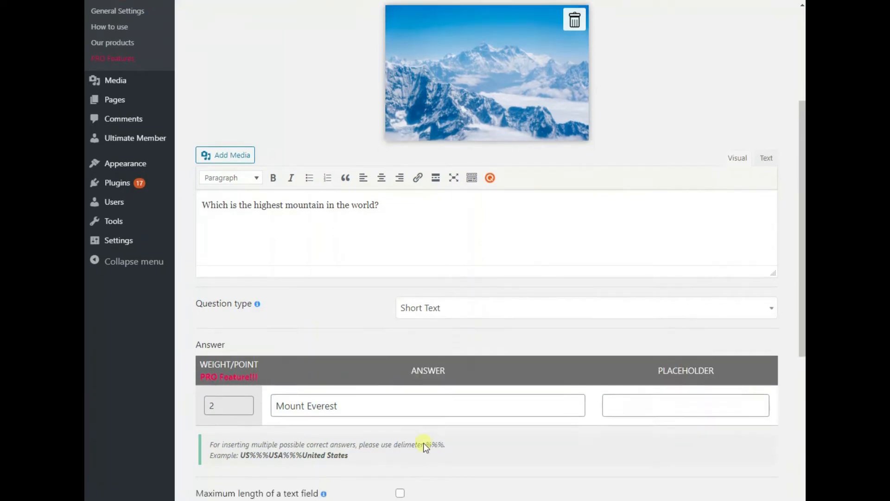
scroll(down, 3)
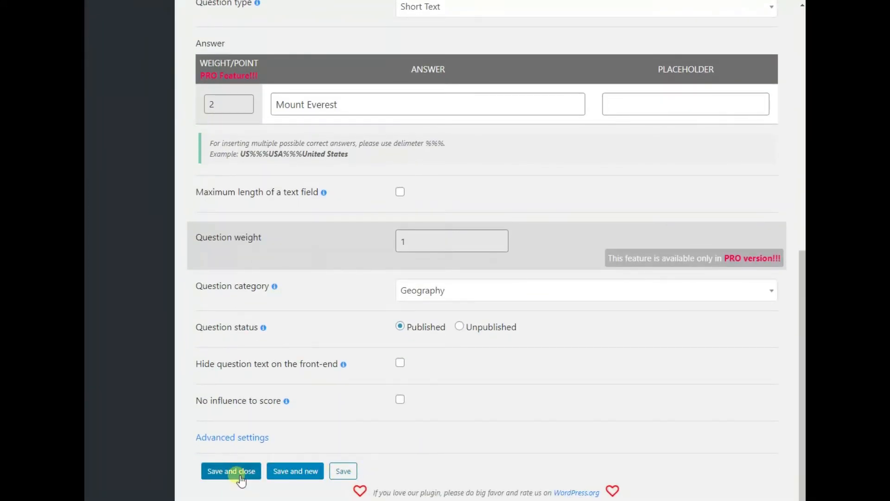
click(231, 471)
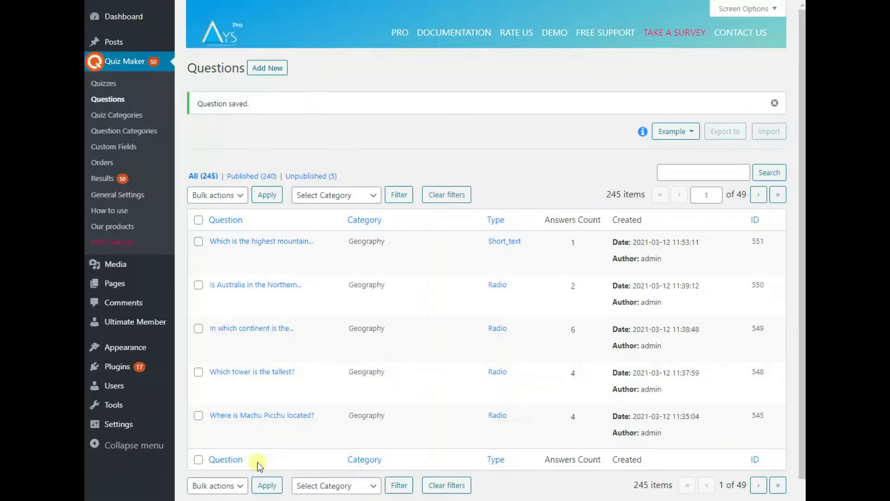
mouse_move(120, 93)
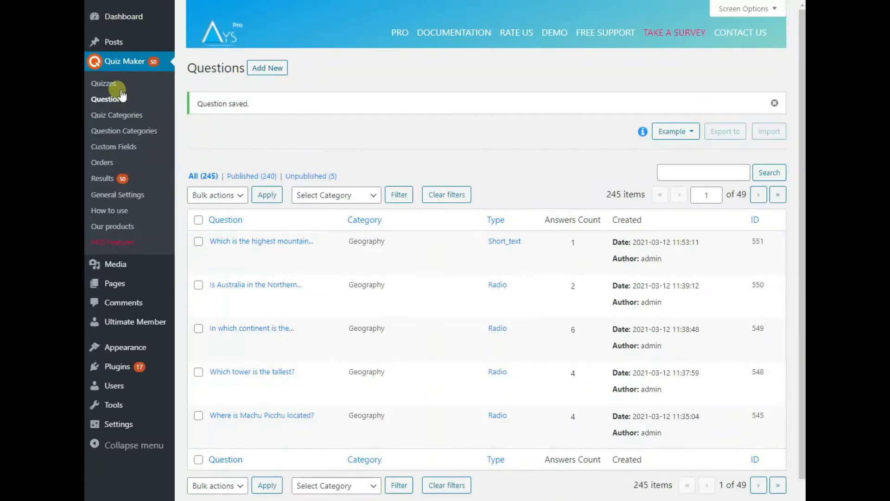
- Open the Examination quiz, review its question list in the Select questions picker and close the picker
click(103, 83)
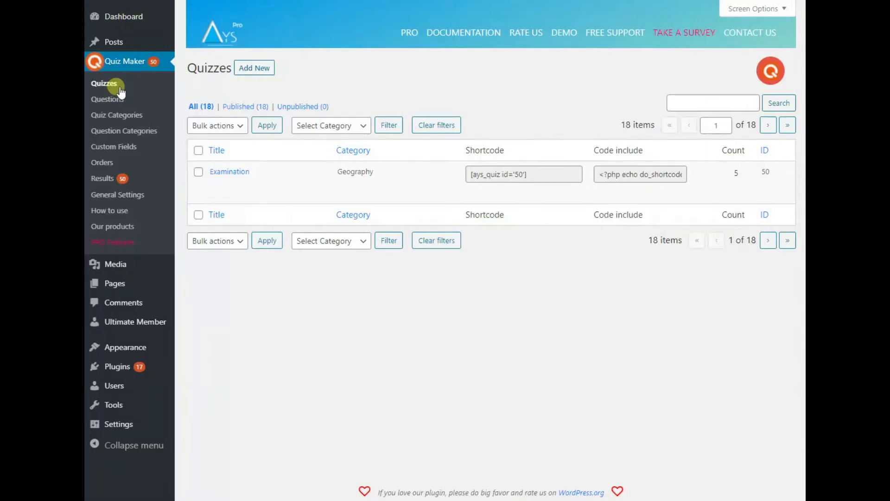
mouse_move(229, 171)
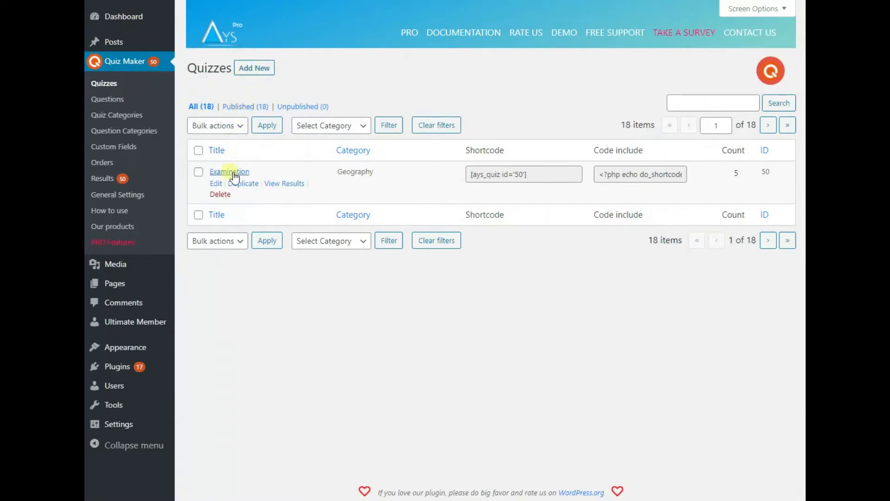
click(229, 172)
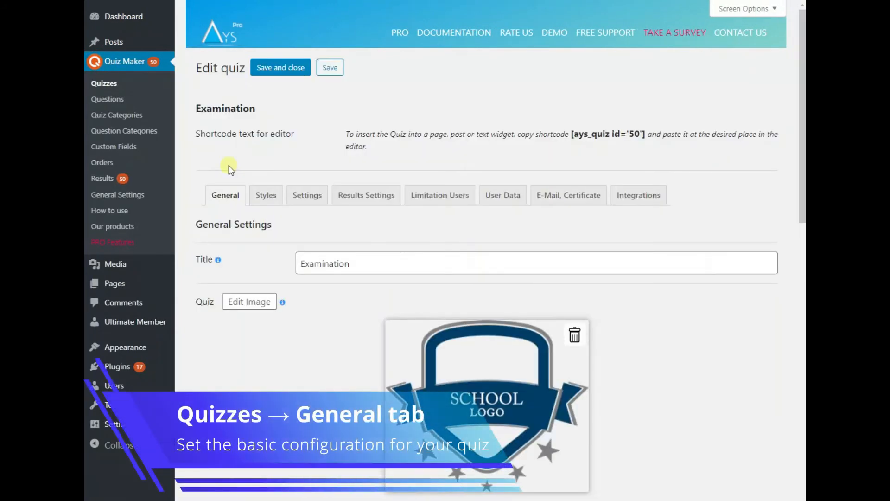
scroll(down, 3)
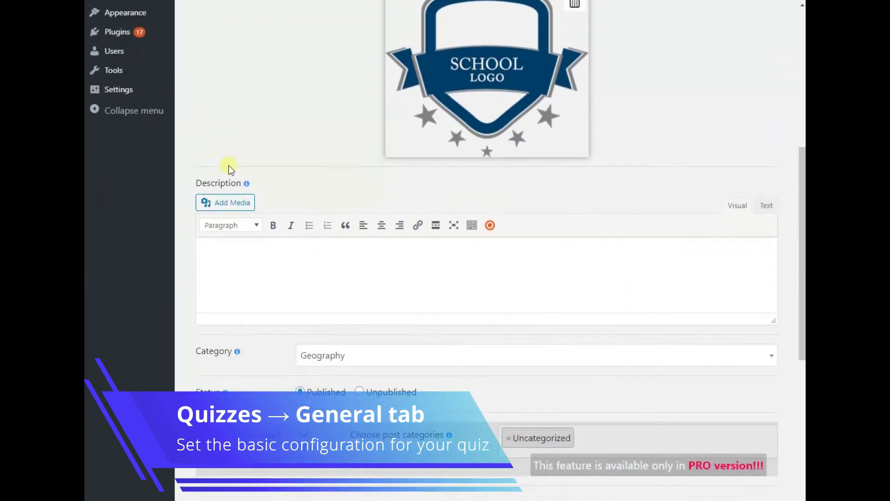
scroll(down, 3)
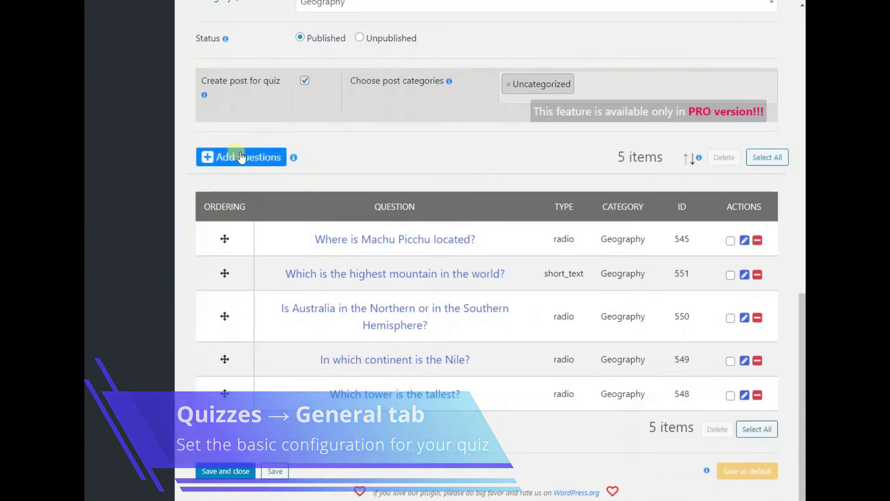
click(241, 156)
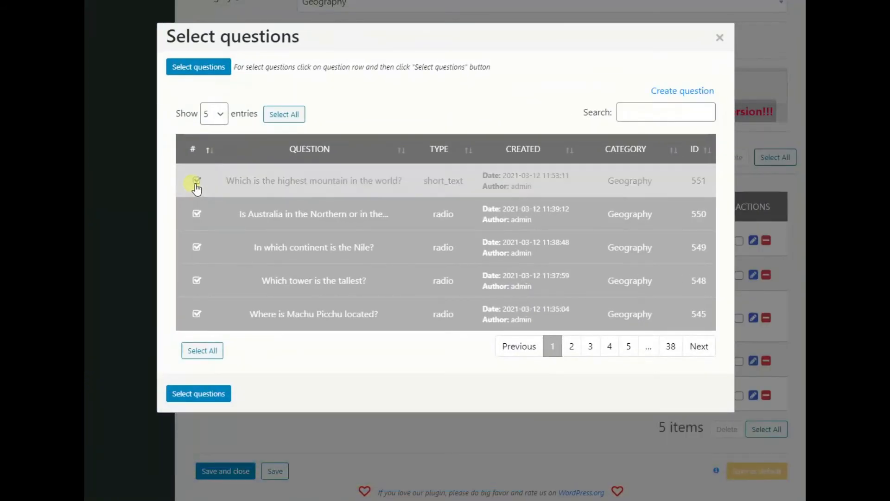
click(199, 393)
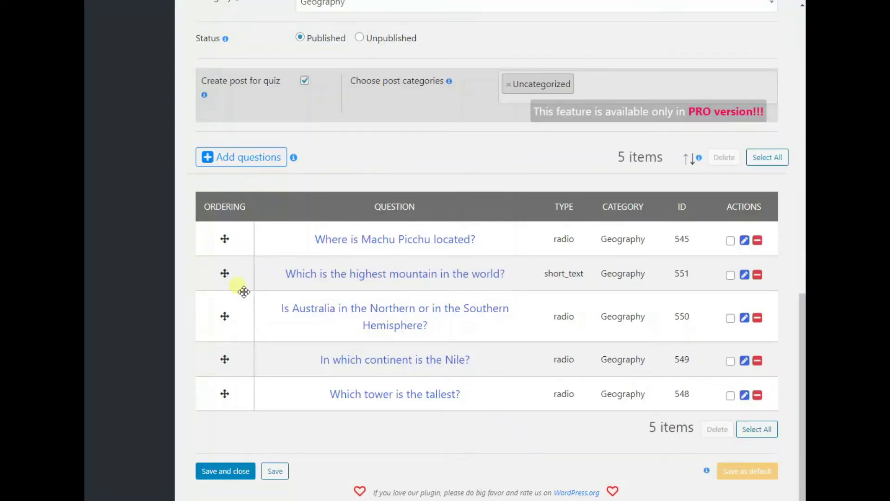
- Scroll the Settings tab to the enabled 10-second timer and its before and after messages
scroll(up, 3)
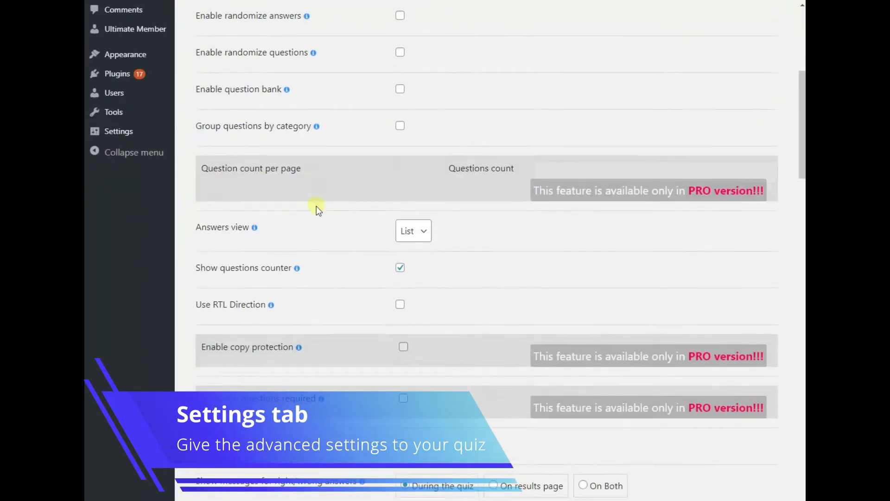
scroll(down, 3)
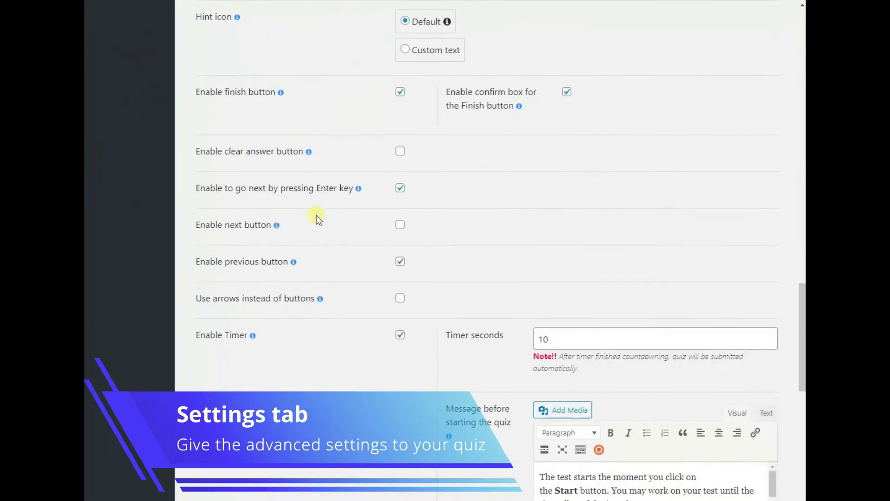
scroll(down, 3)
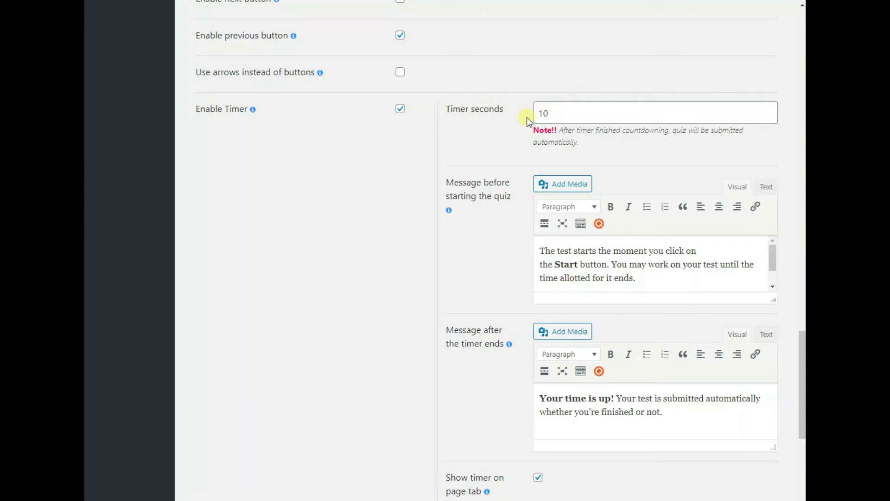
mouse_move(489, 192)
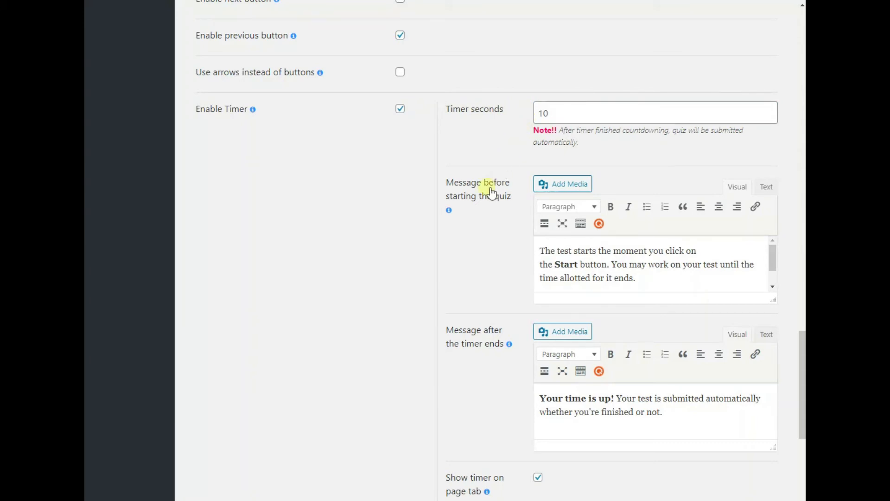
mouse_move(505, 230)
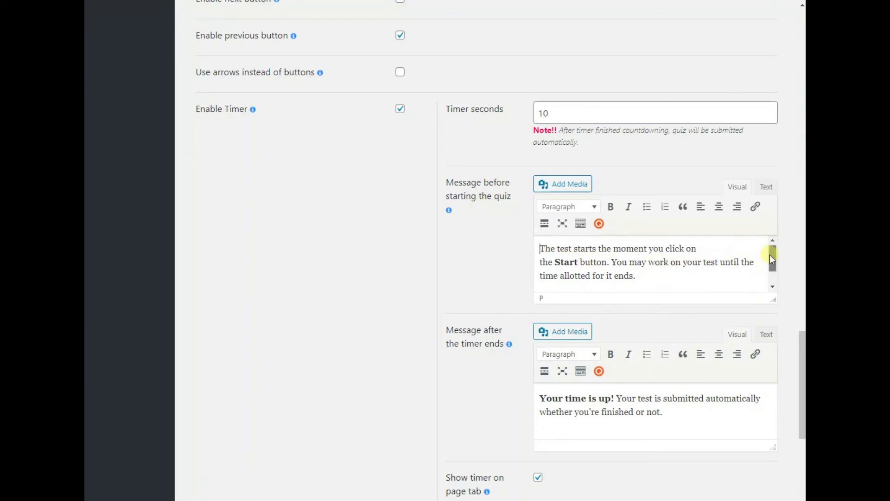
scroll(down, 3)
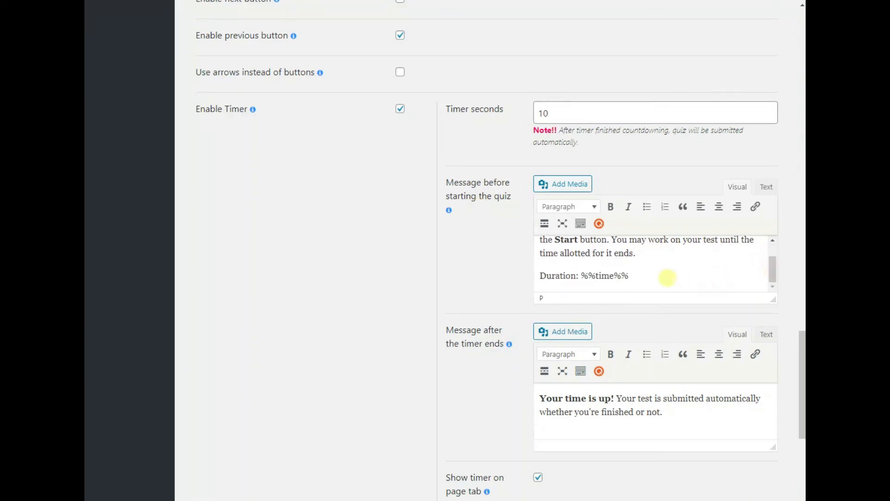
double_click(603, 275)
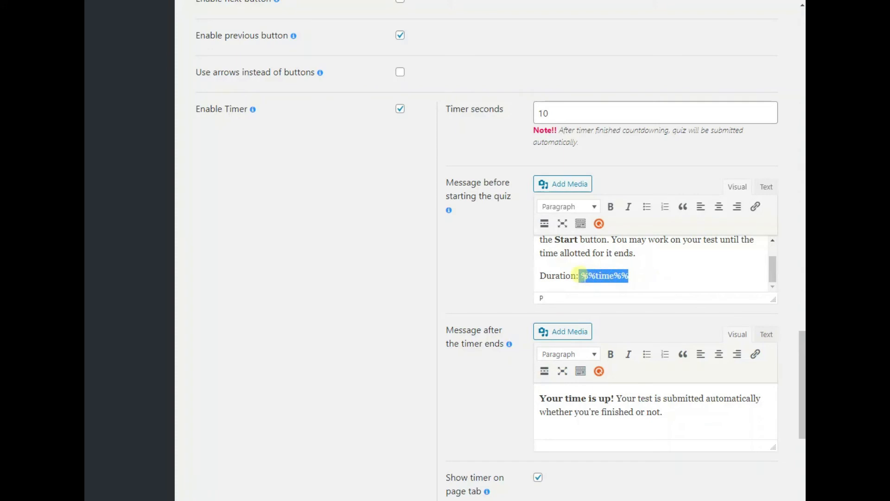
click(636, 277)
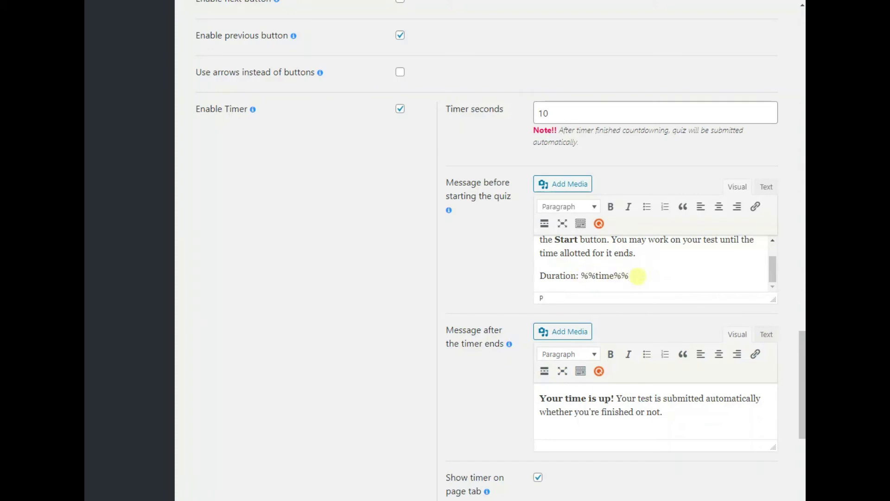
mouse_move(473, 334)
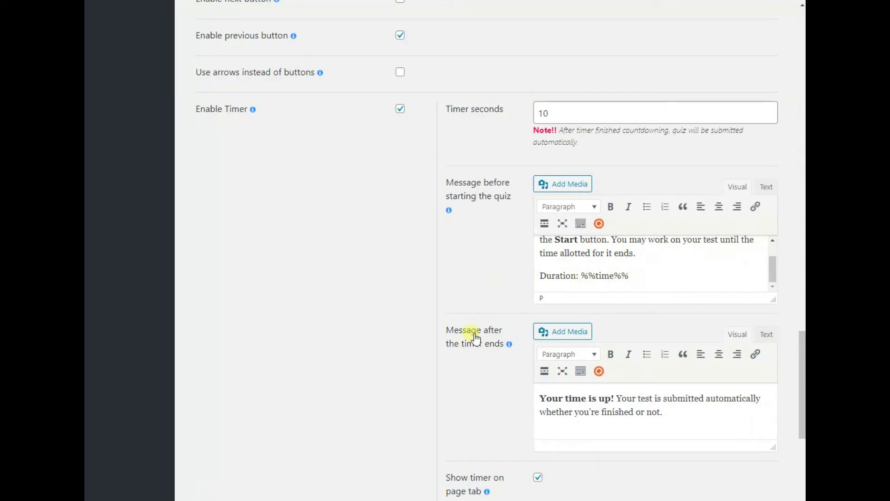
mouse_move(476, 343)
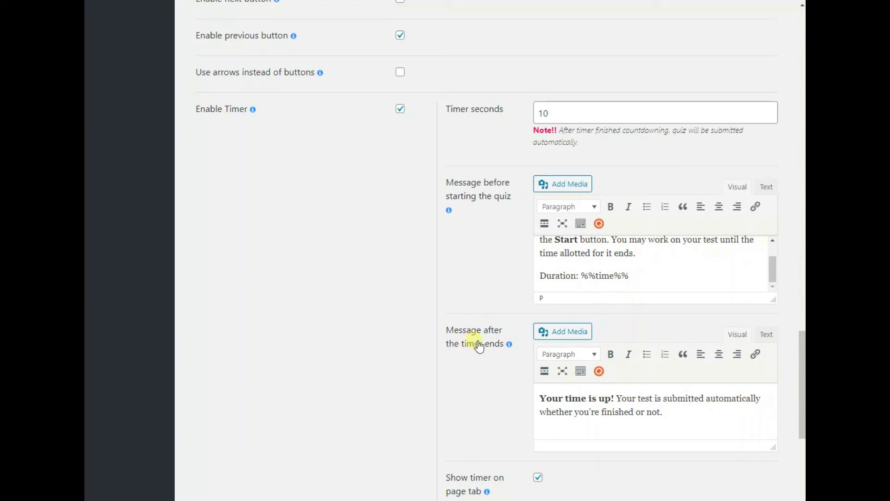
mouse_move(673, 409)
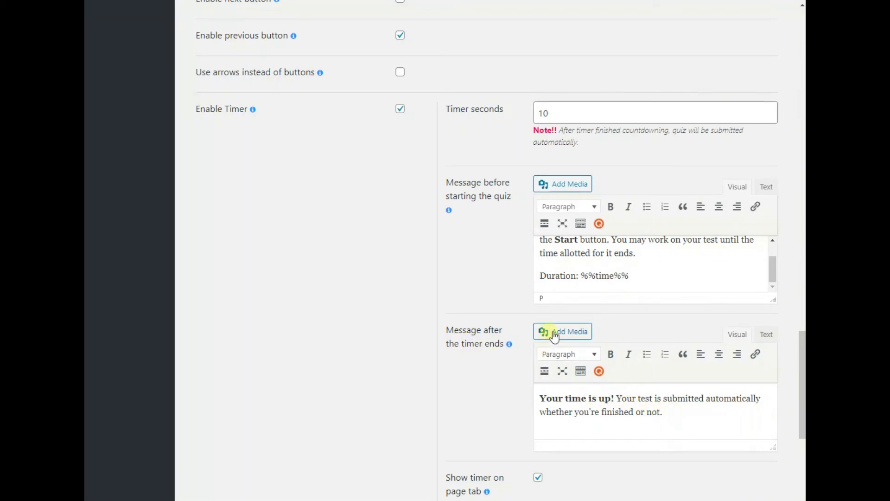
mouse_move(553, 182)
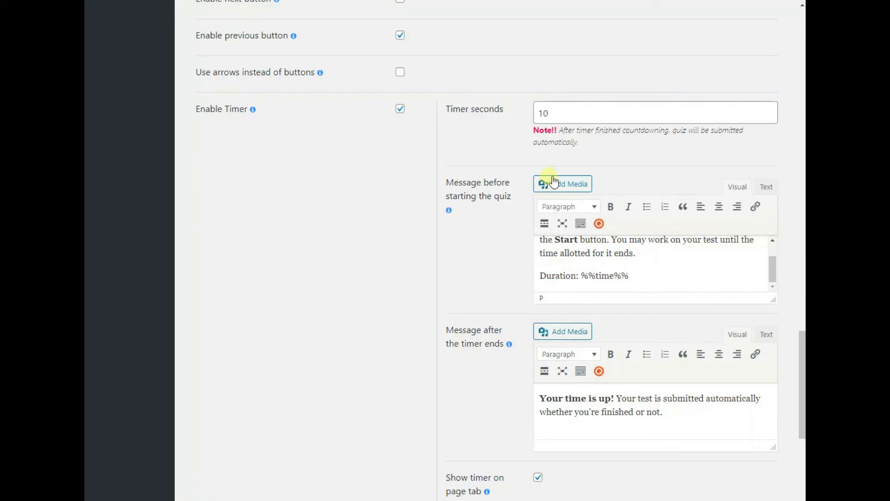
- Save and close the Examination quiz with its 10-second timer and messages
scroll(down, 3)
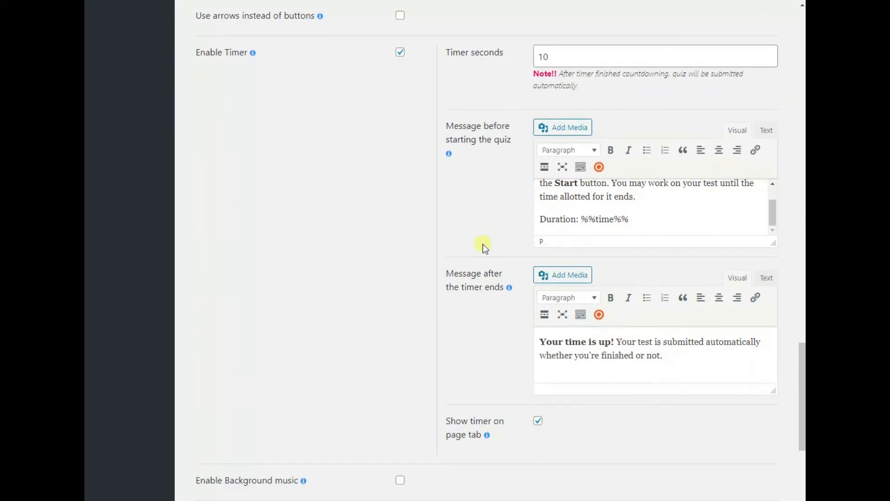
mouse_move(475, 429)
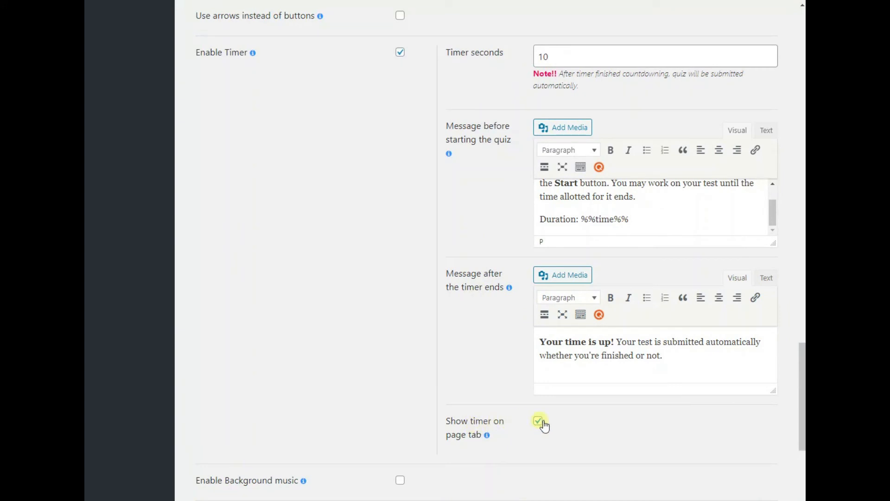
scroll(down, 3)
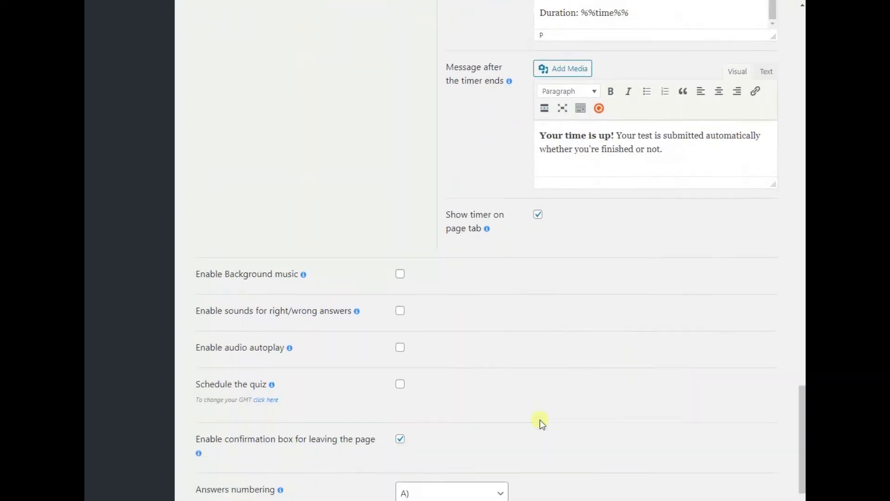
scroll(down, 3)
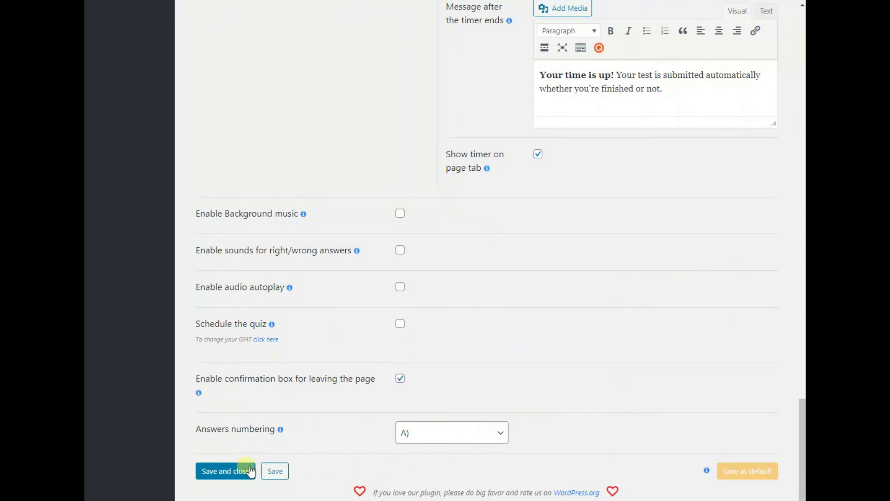
click(224, 471)
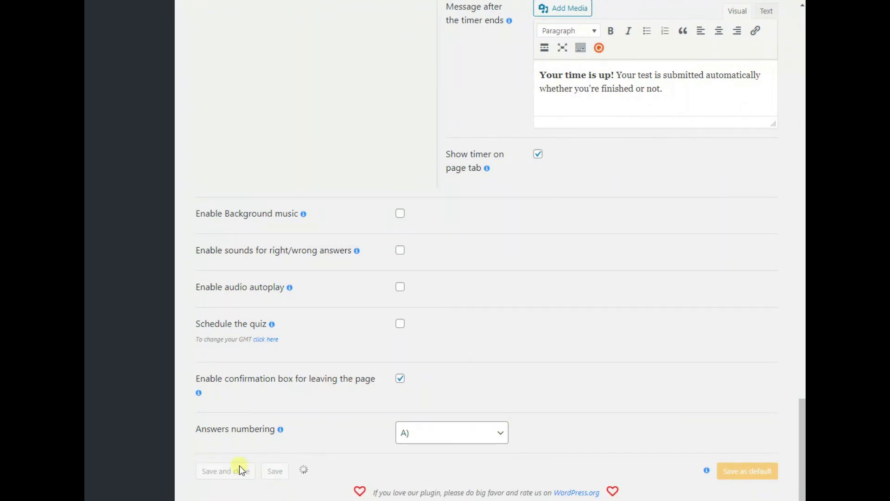
mouse_move(294, 394)
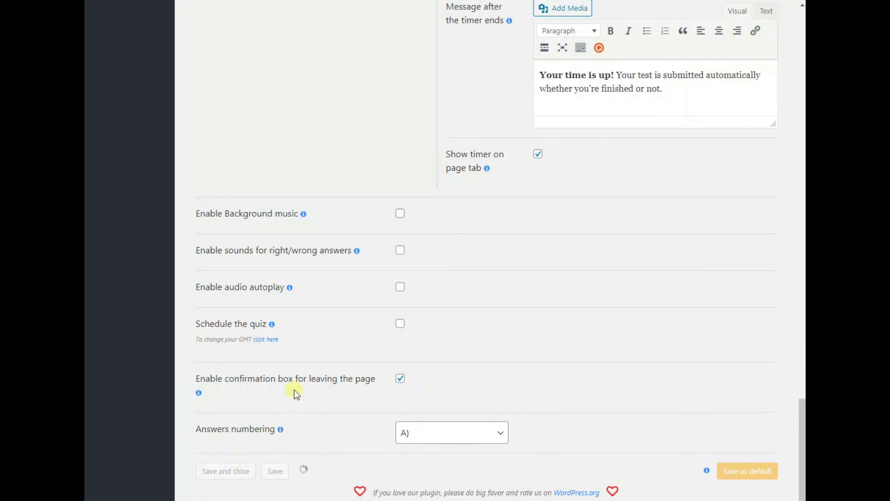